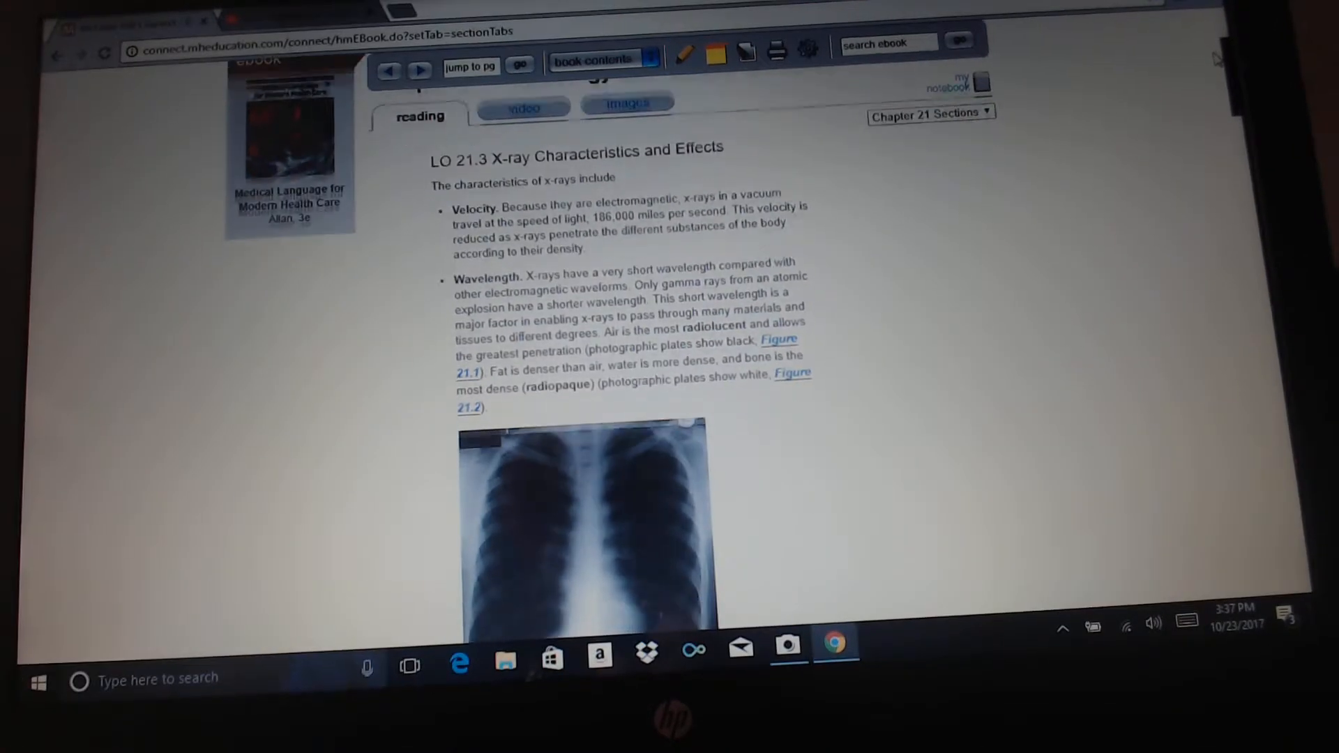
{"action": "scroll", "scroll_direction": "down", "scroll_amount": 3}
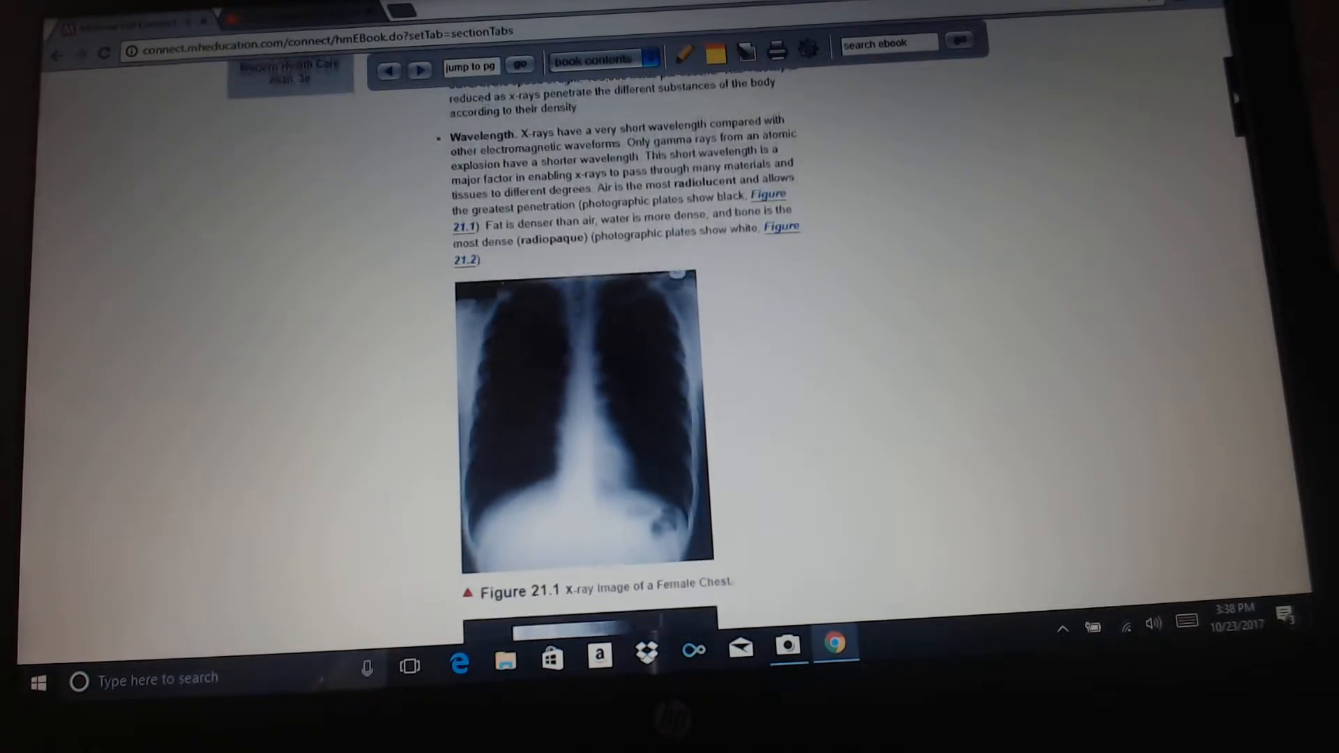
{"action": "scroll", "scroll_direction": "down", "scroll_amount": 3}
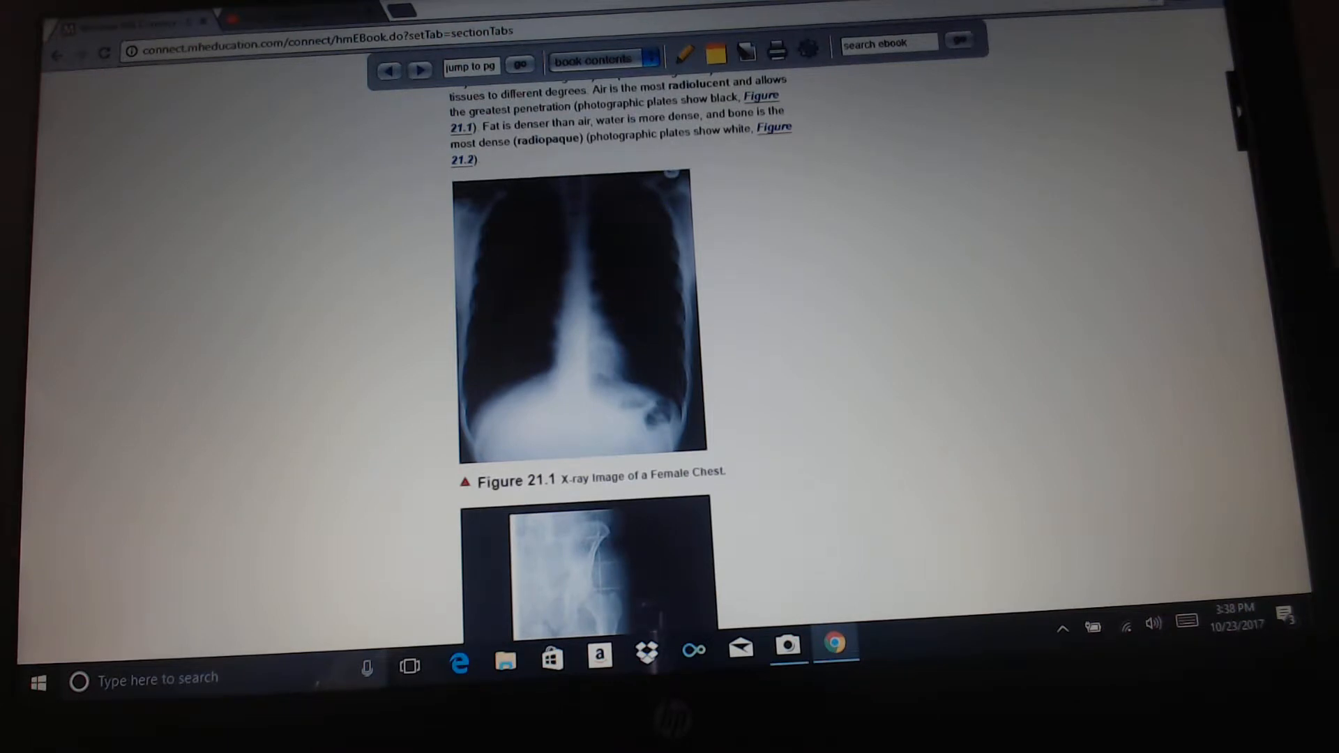
{"action": "scroll", "scroll_direction": "down", "scroll_amount": 3}
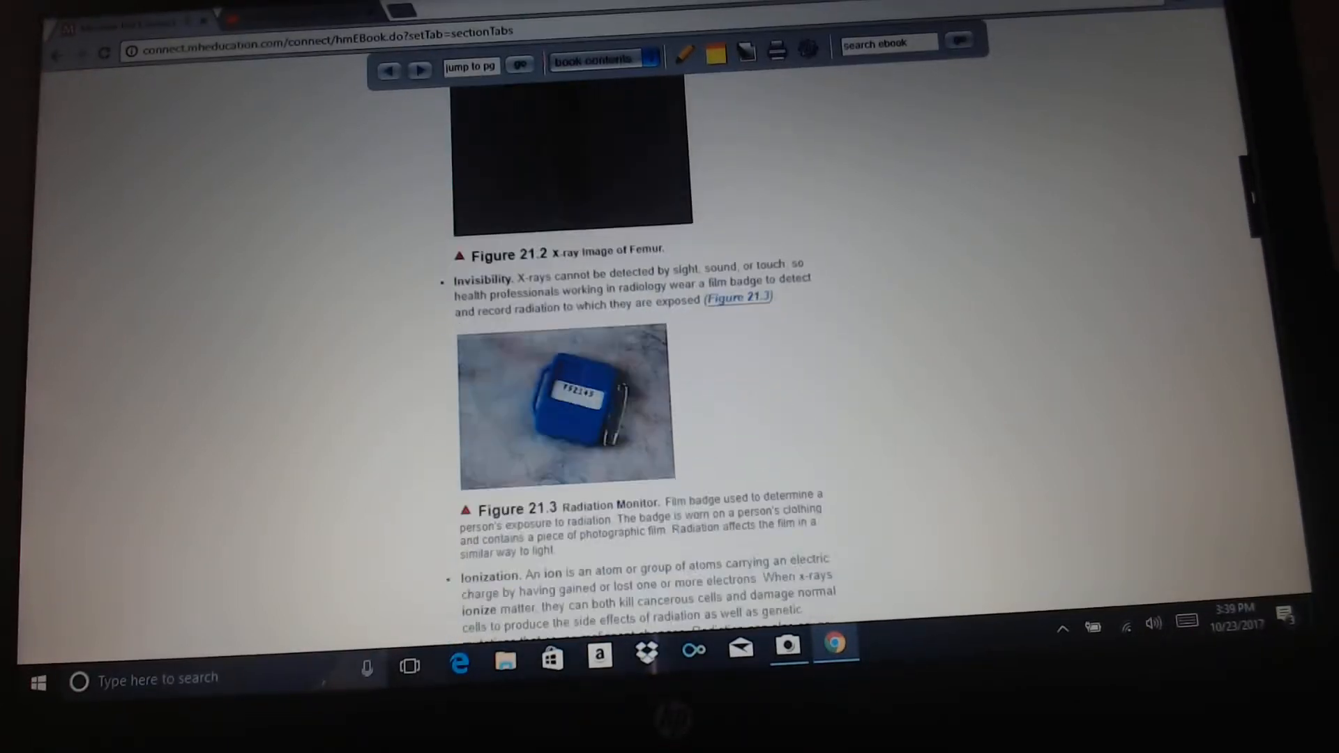
{"action": "scroll", "scroll_direction": "down", "scroll_amount": 3}
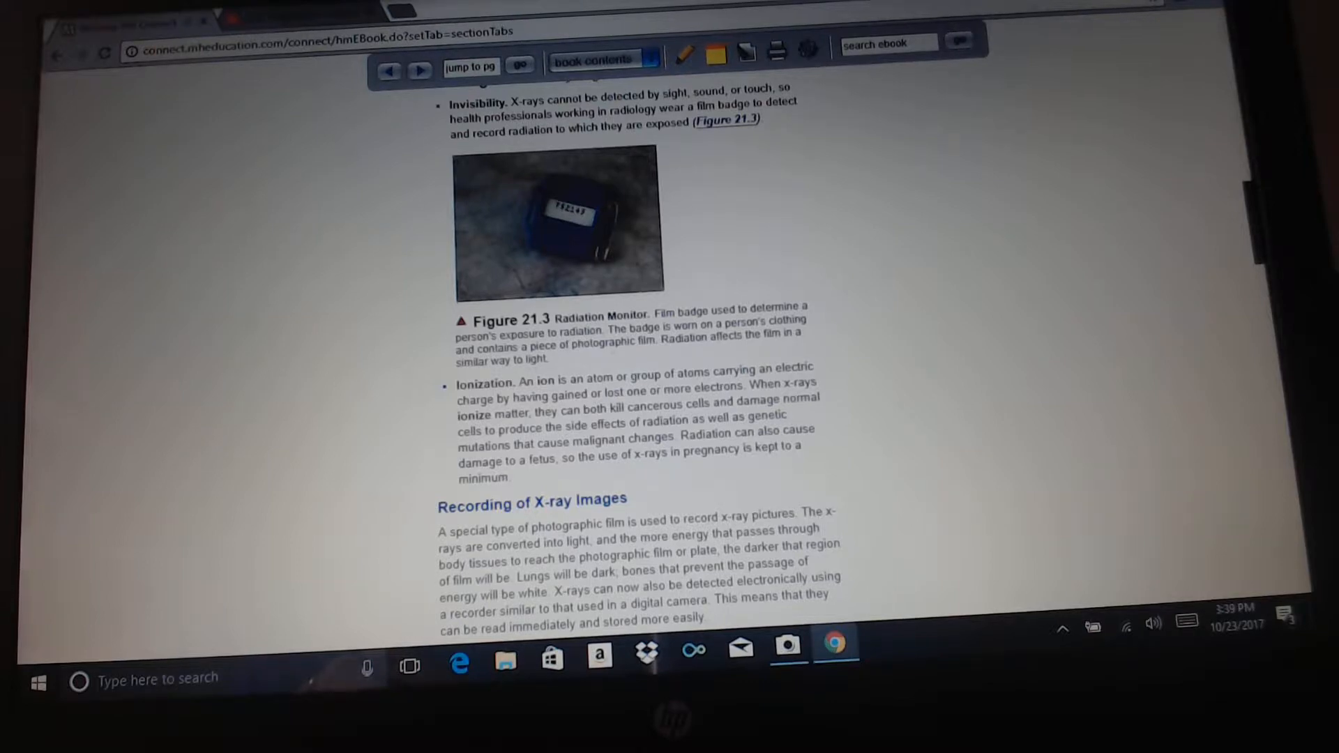
{"action": "scroll", "scroll_direction": "down", "scroll_amount": 3}
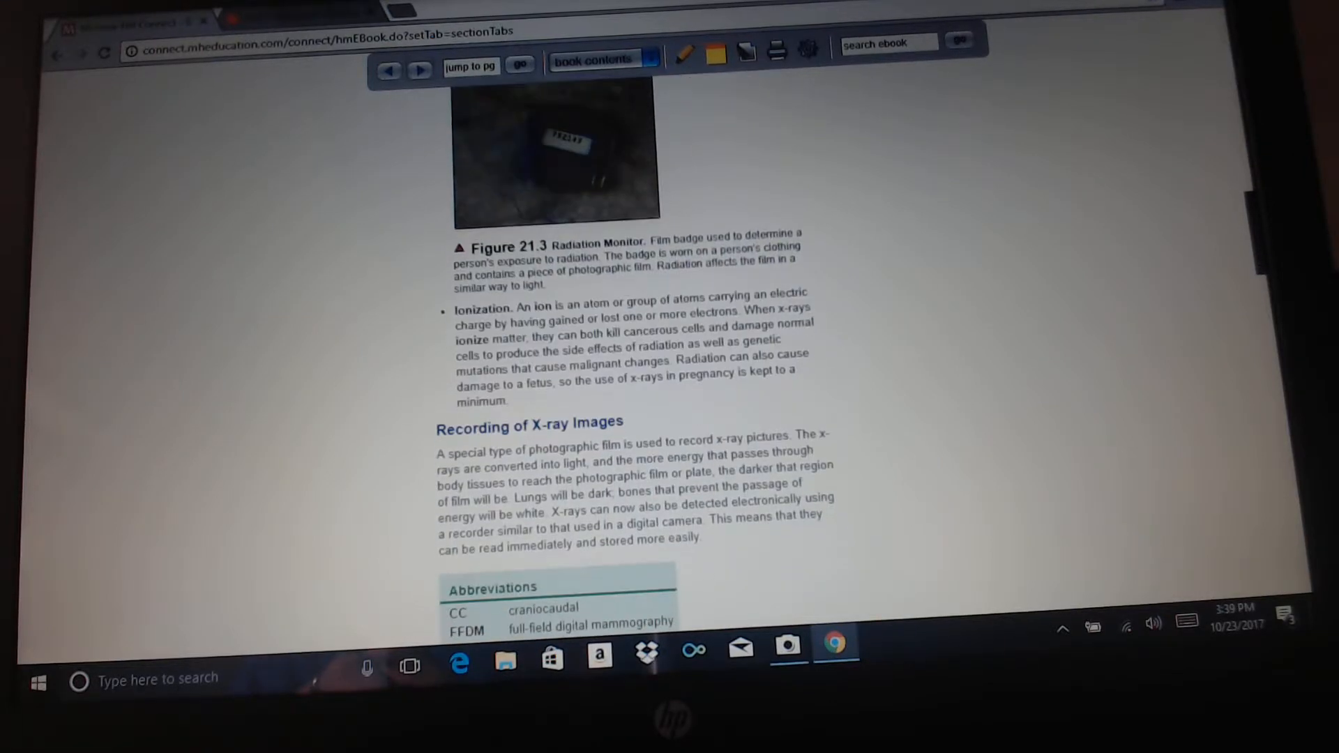
{"action": "scroll", "scroll_direction": "down", "scroll_amount": 3}
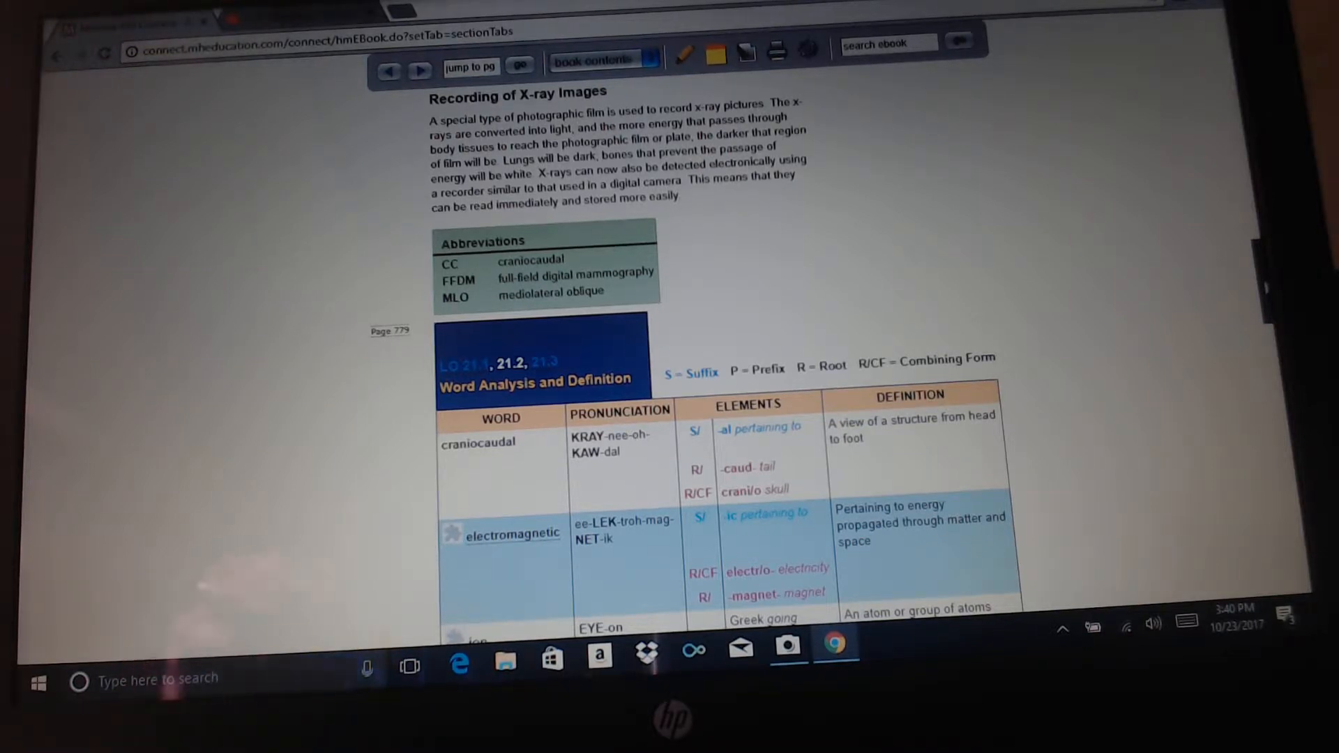
{"action": "scroll", "scroll_direction": "down", "scroll_amount": 3}
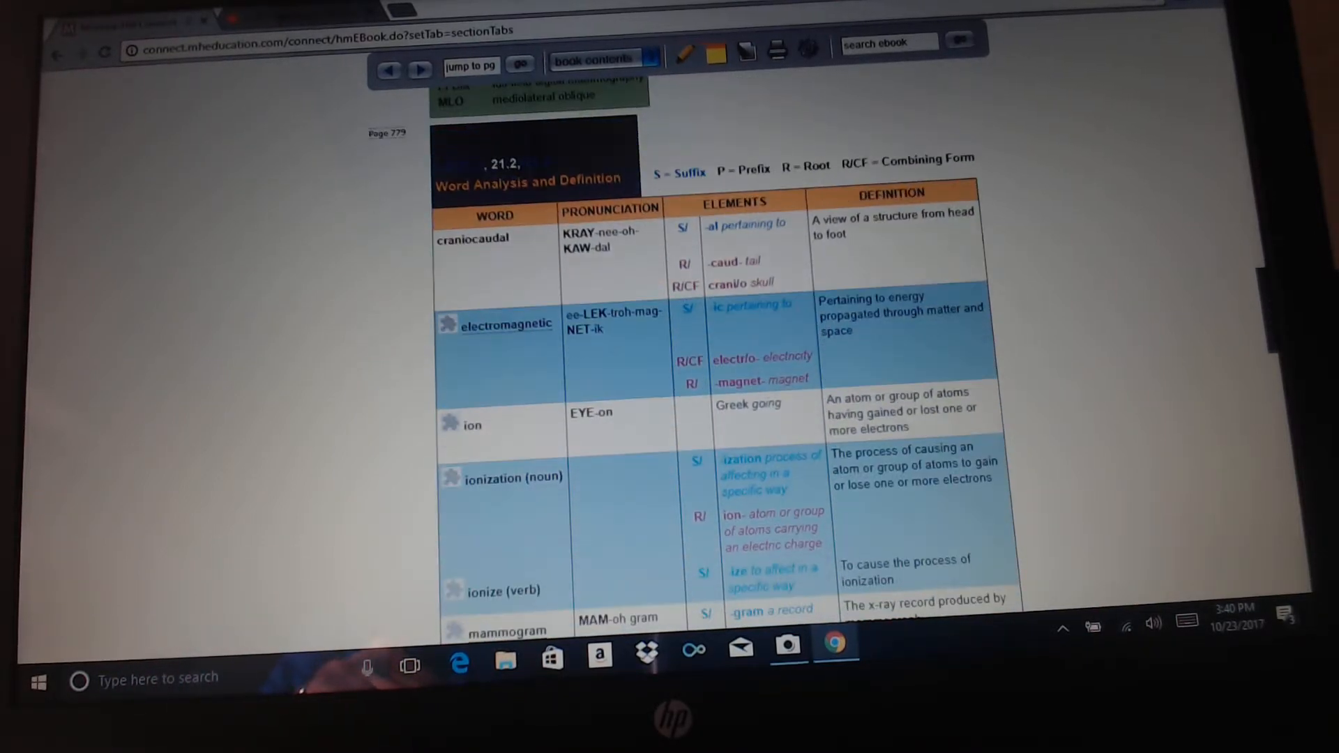
{"action": "scroll", "scroll_direction": "down", "scroll_amount": 3}
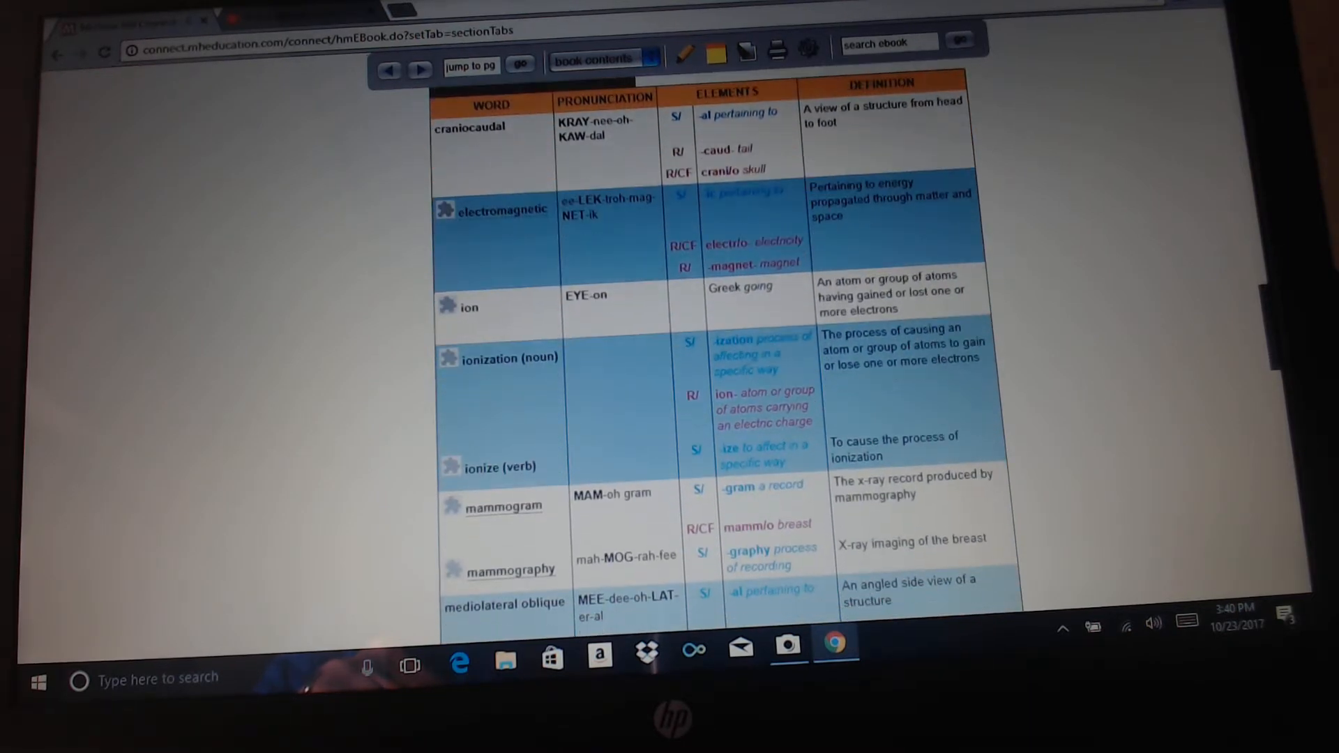
{"action": "scroll", "scroll_direction": "down", "scroll_amount": 3}
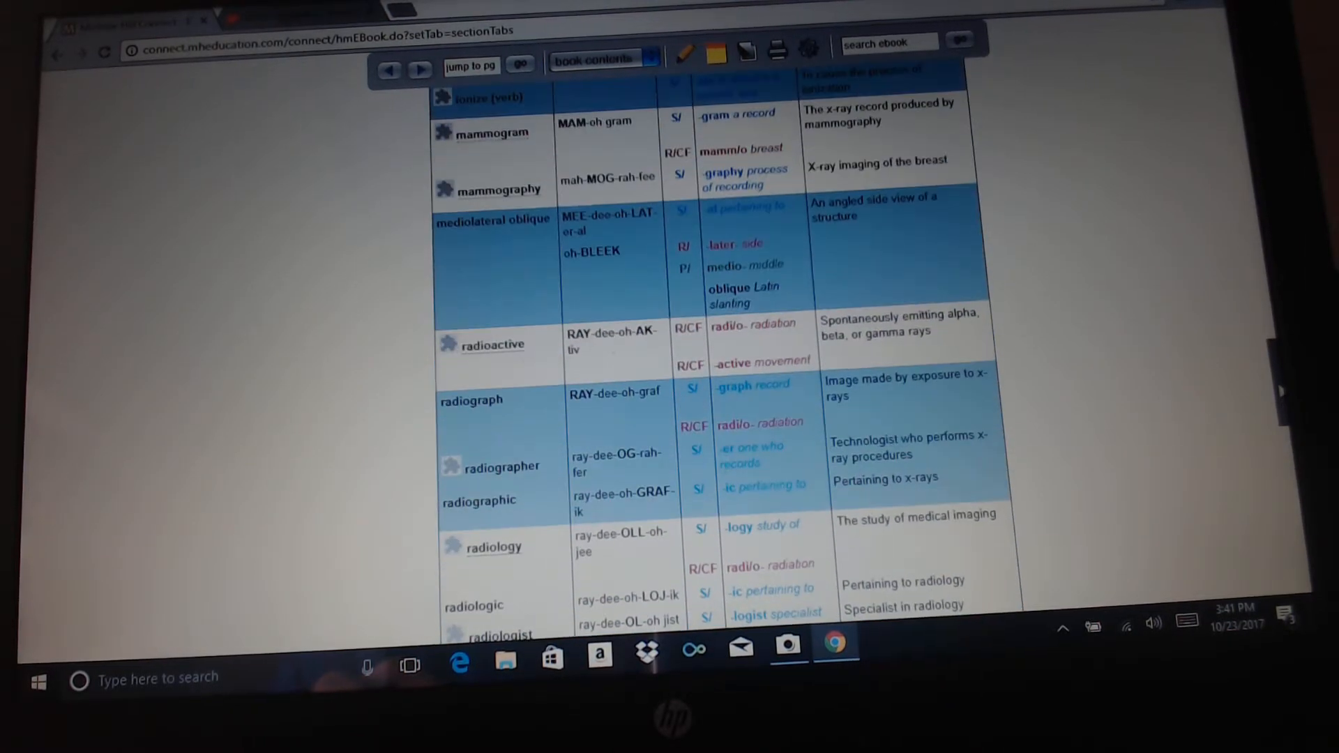
{"action": "scroll", "scroll_direction": "down", "scroll_amount": 3}
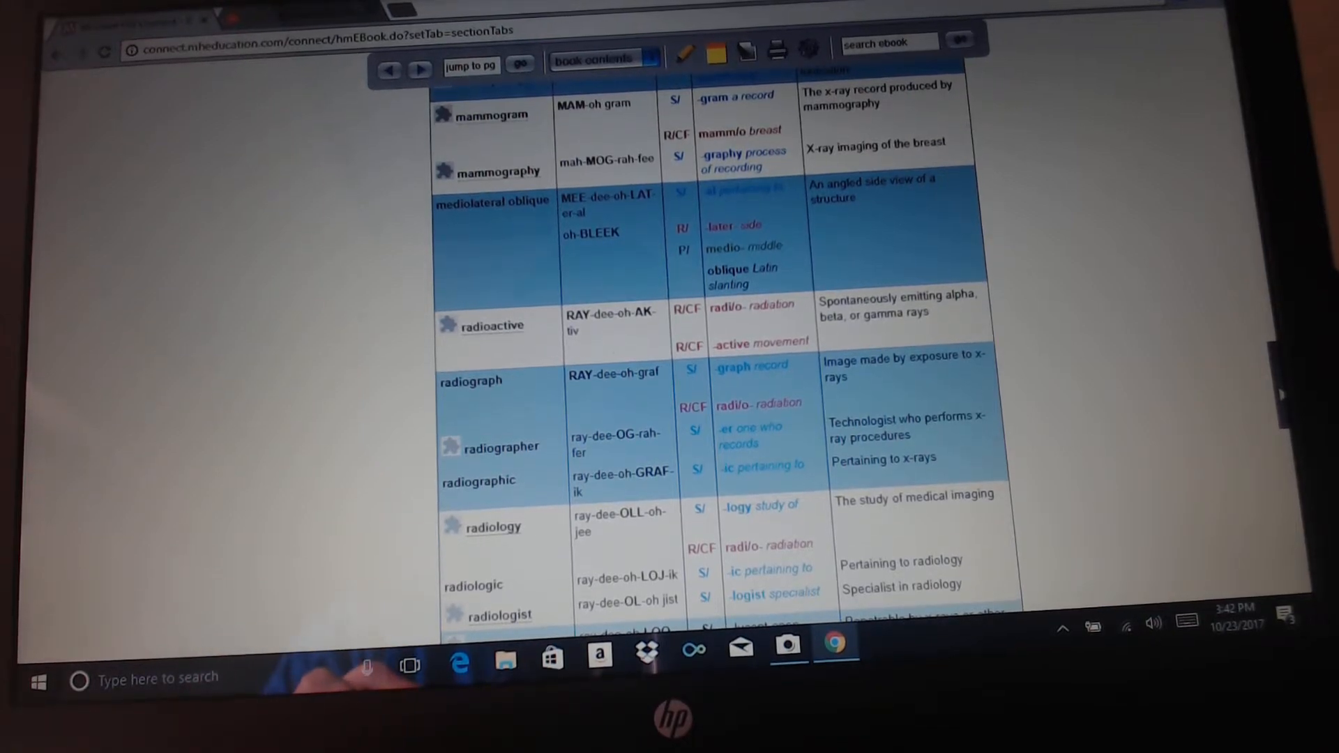
{"action": "scroll", "scroll_direction": "down", "scroll_amount": 3}
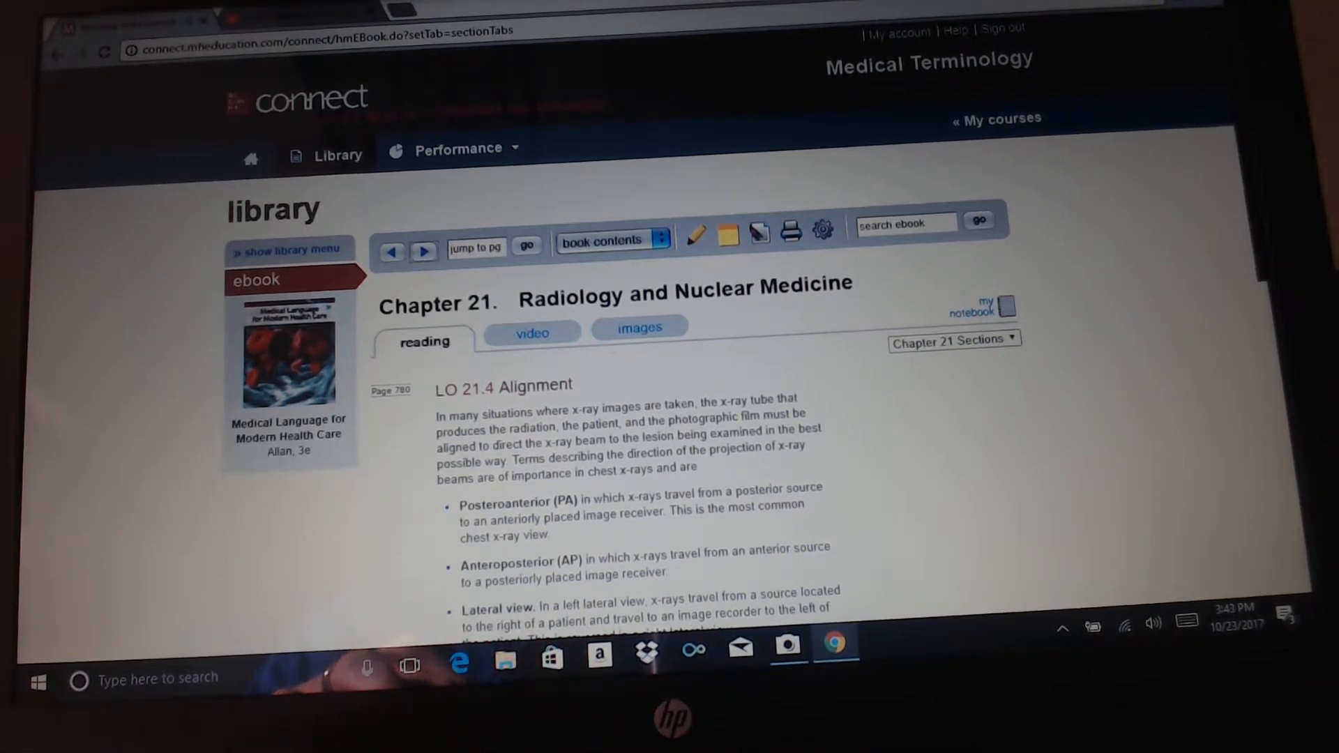
{"action": "scroll", "scroll_direction": "down", "scroll_amount": 3}
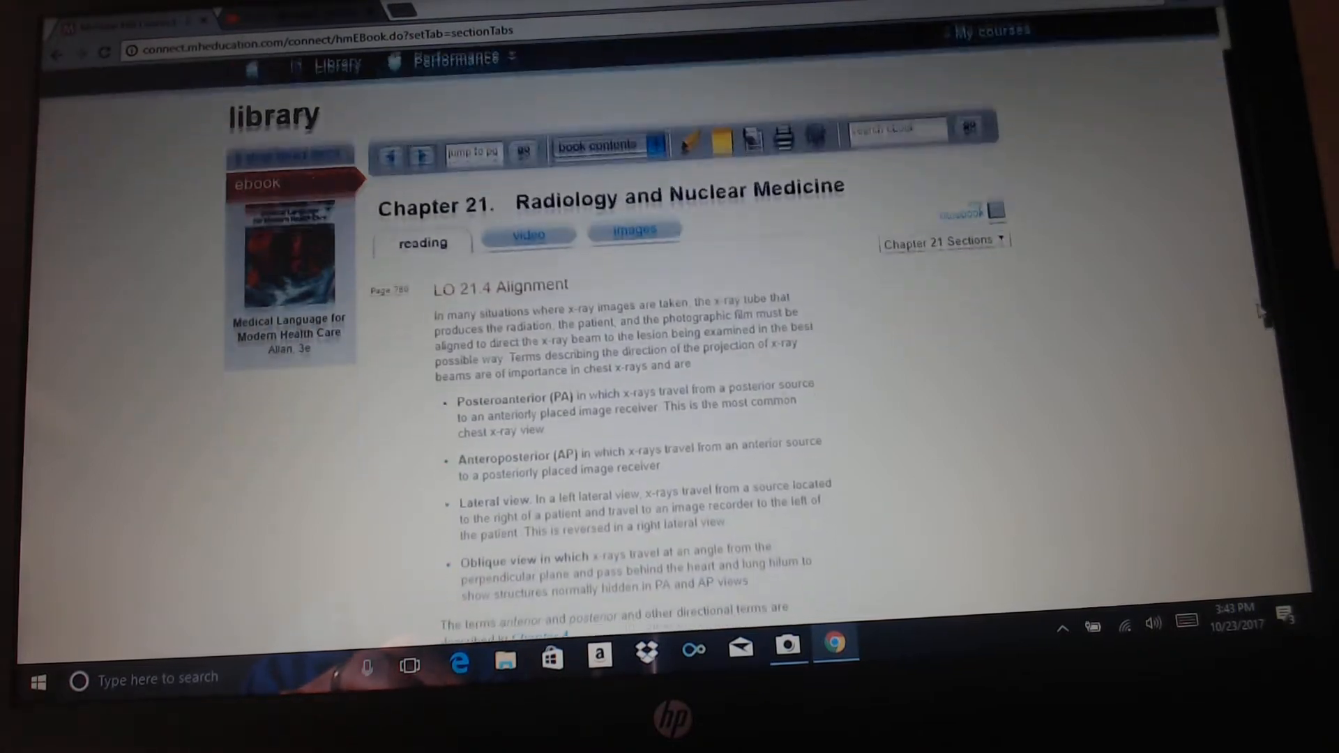
{"action": "scroll", "scroll_direction": "down", "scroll_amount": 3}
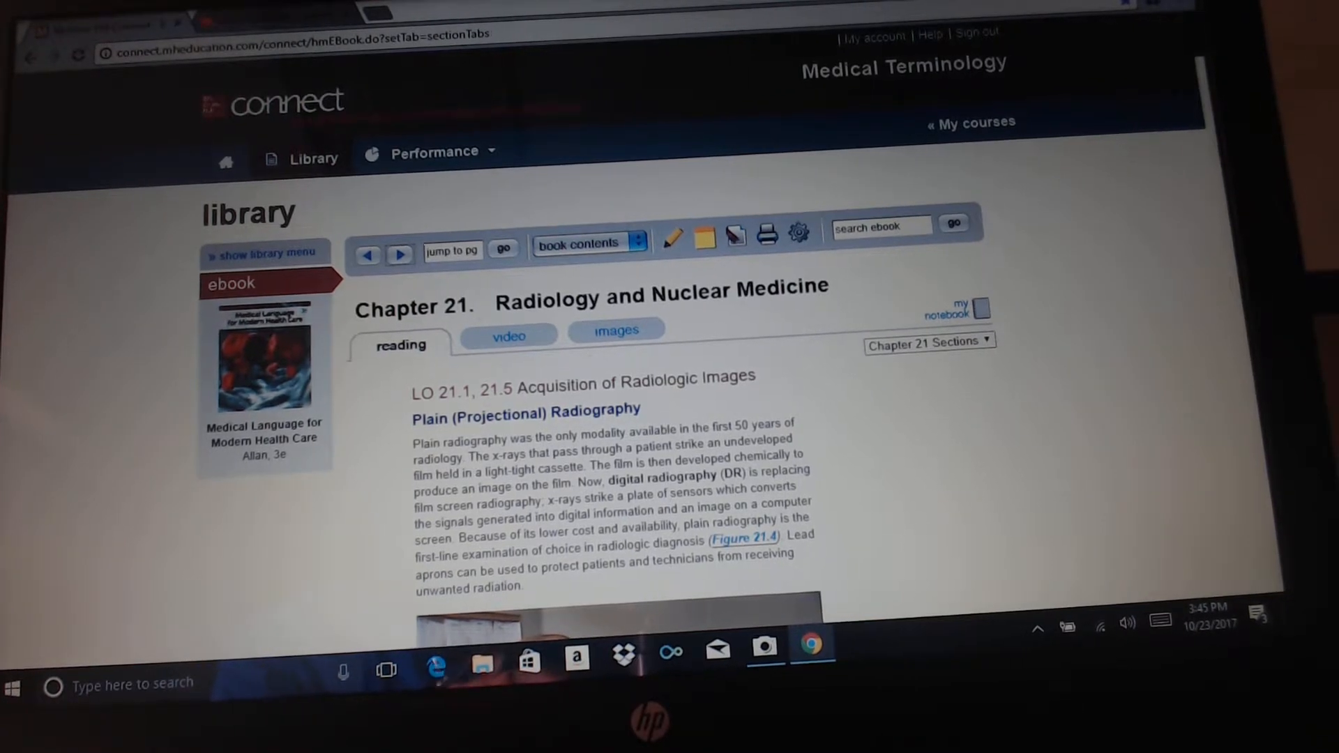
{"action": "scroll", "scroll_direction": "down", "scroll_amount": 3}
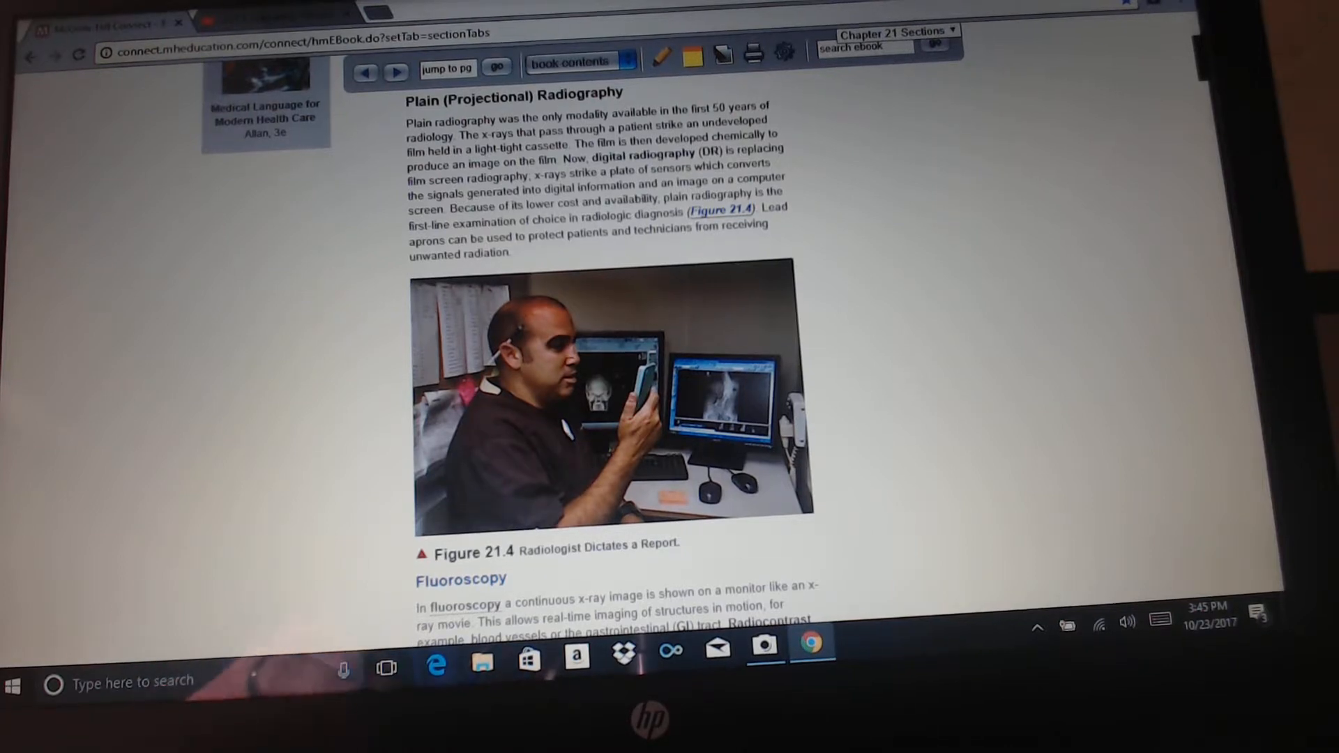
{"action": "scroll", "scroll_direction": "down", "scroll_amount": 3}
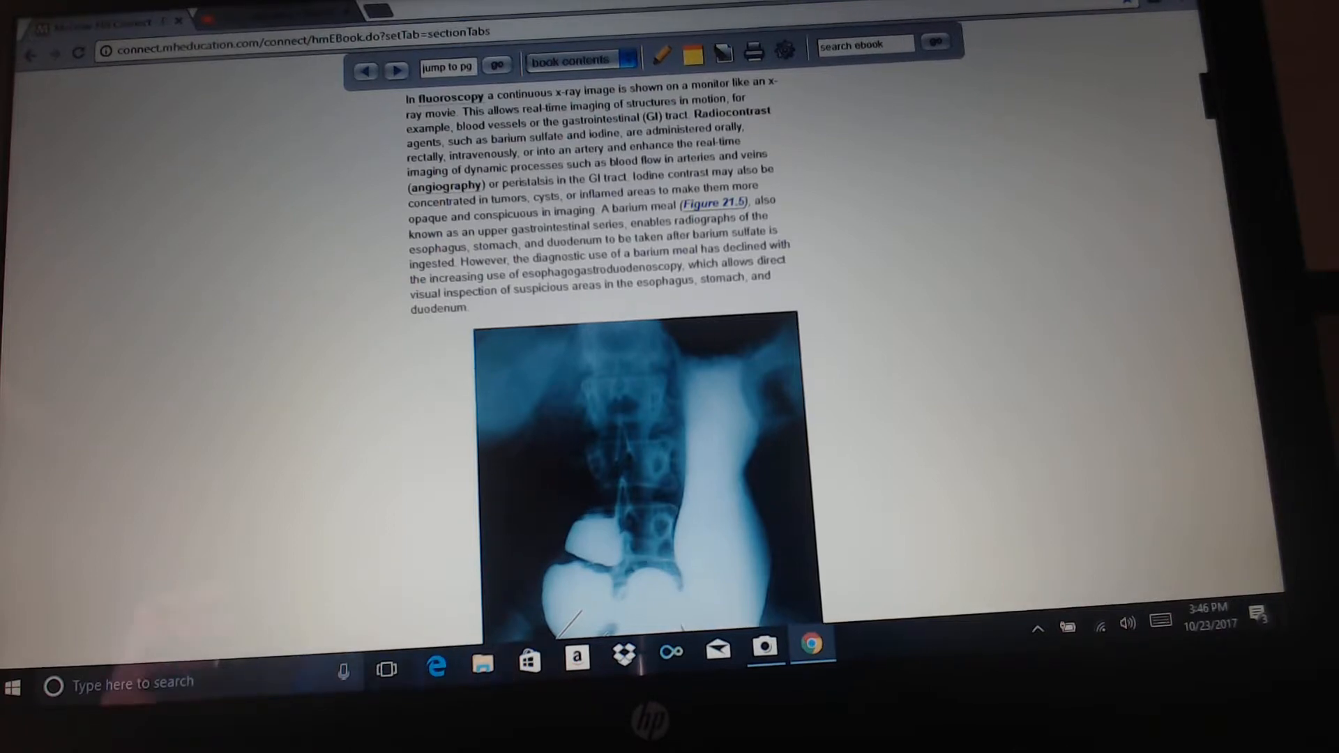
{"action": "scroll", "scroll_direction": "down", "scroll_amount": 3}
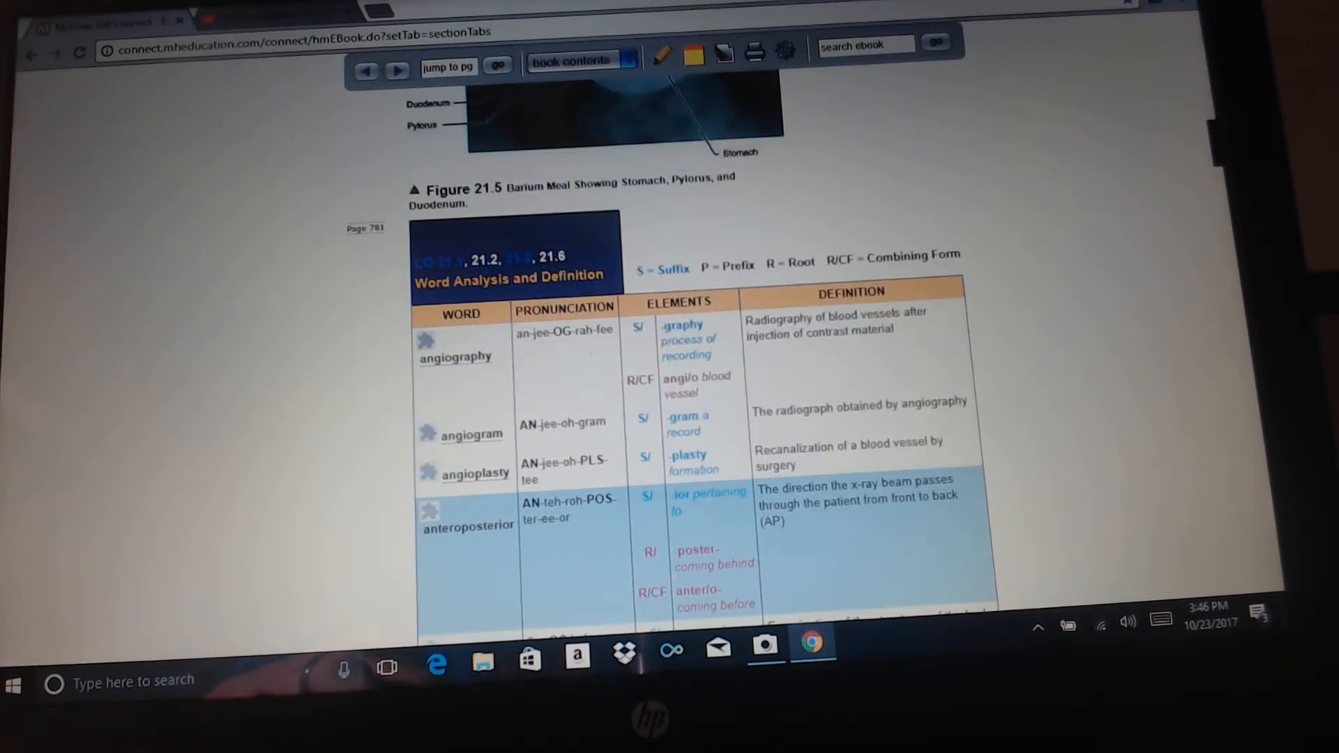
{"action": "scroll", "scroll_direction": "down", "scroll_amount": 3}
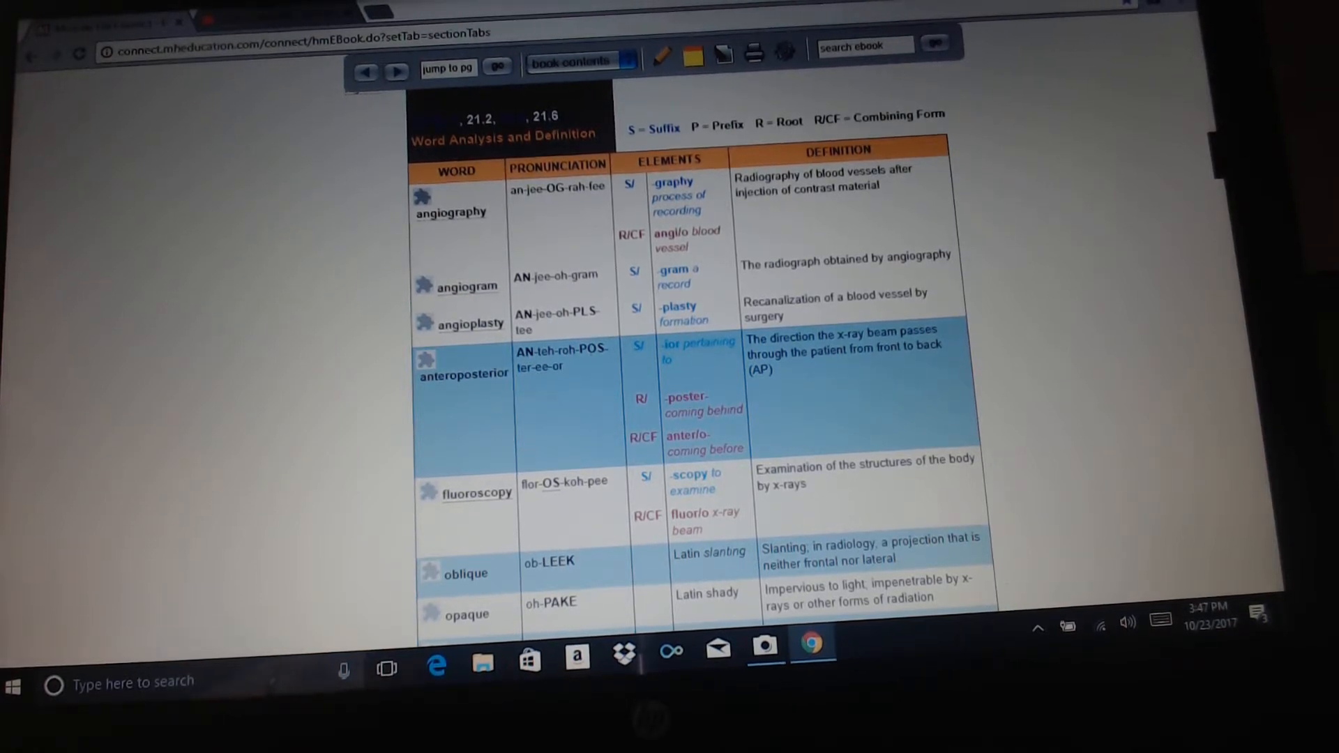
{"action": "scroll", "scroll_direction": "down", "scroll_amount": 3}
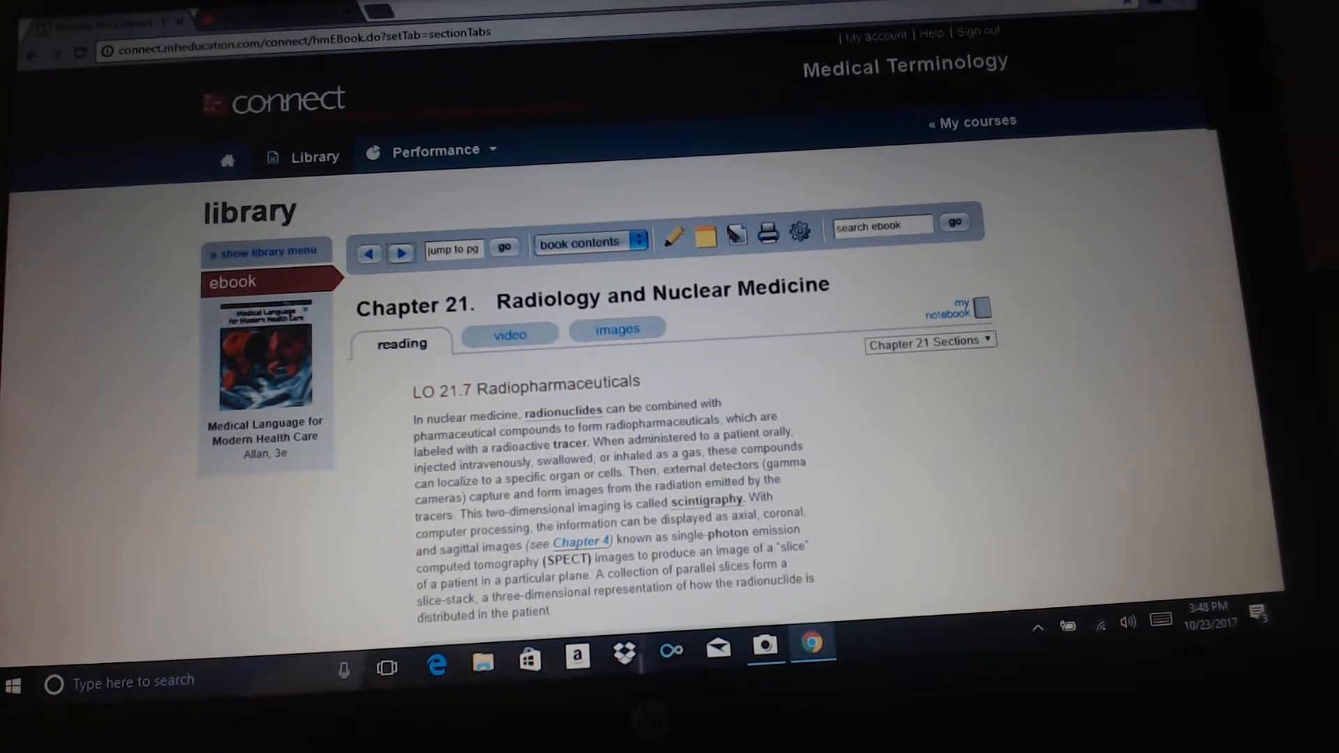
{"action": "scroll", "scroll_direction": "down", "scroll_amount": 3}
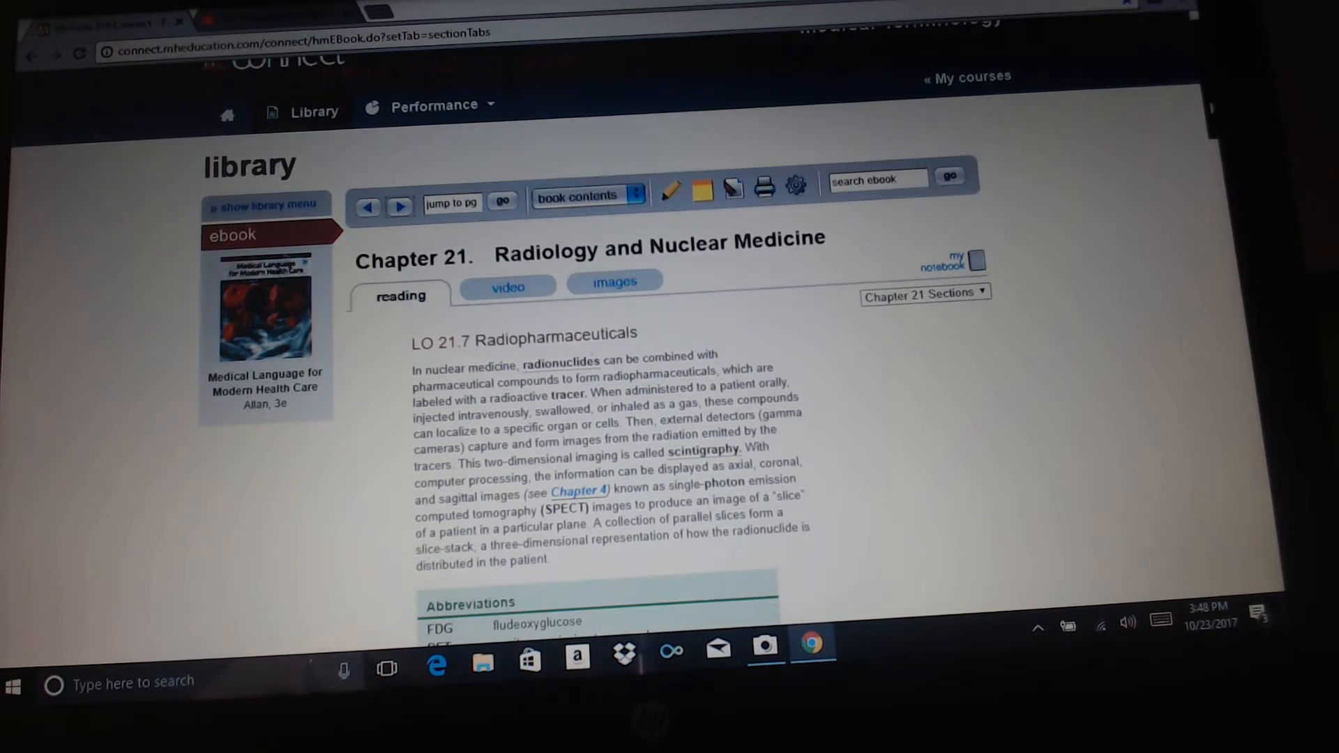
{"action": "scroll", "scroll_direction": "down", "scroll_amount": 3}
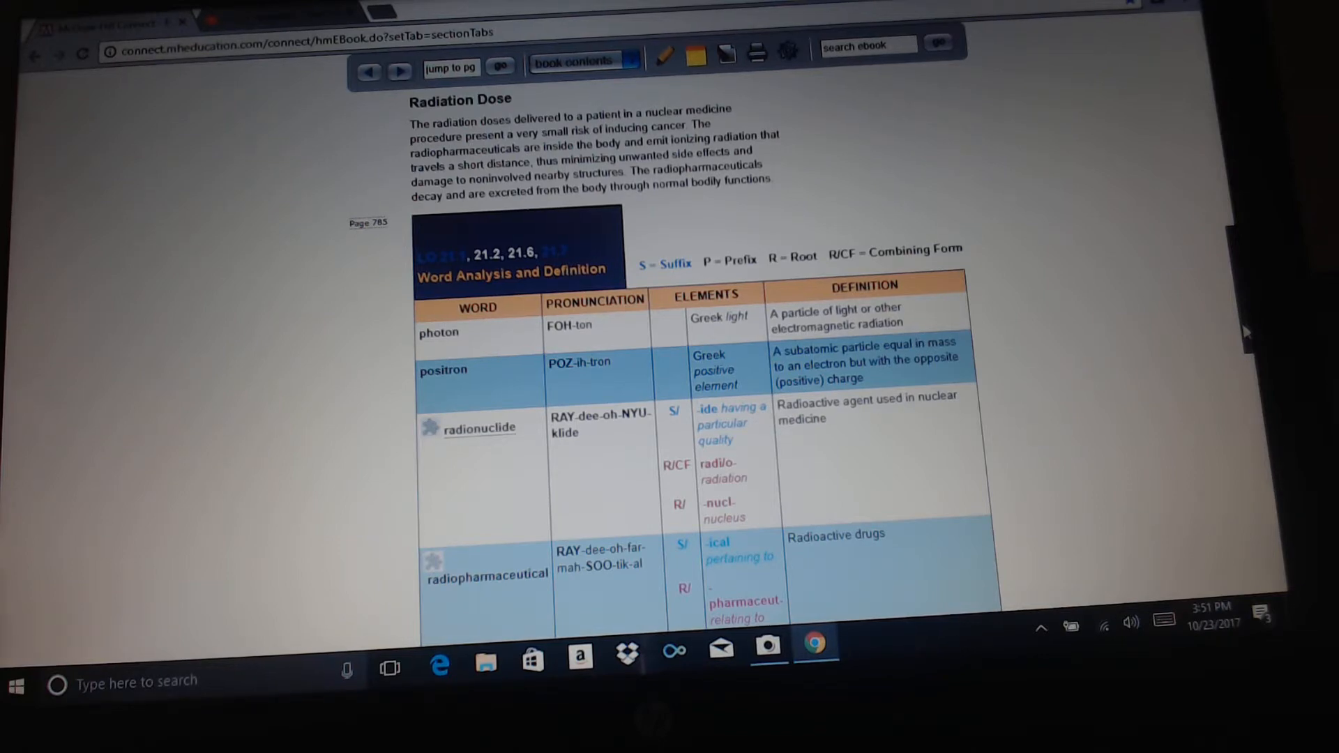
{"action": "scroll", "scroll_direction": "down", "scroll_amount": 3}
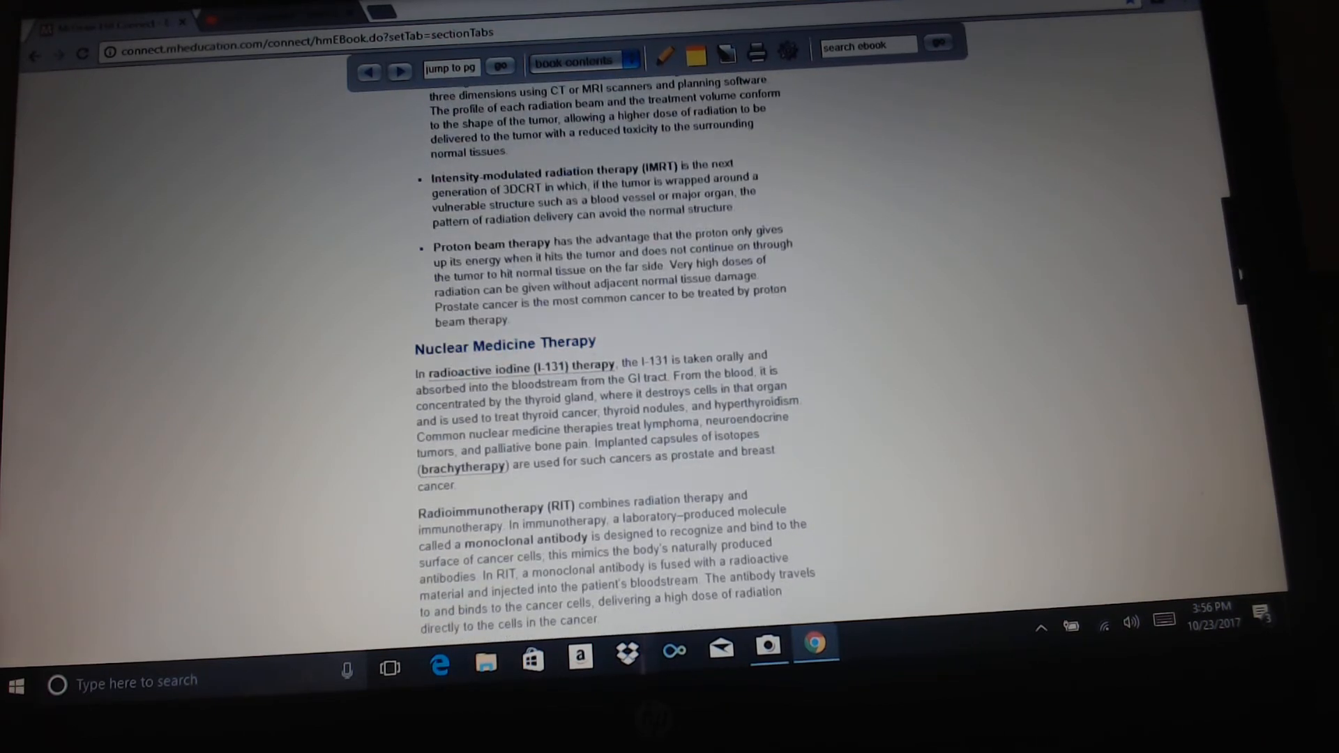
{"action": "scroll", "scroll_direction": "down", "scroll_amount": 3}
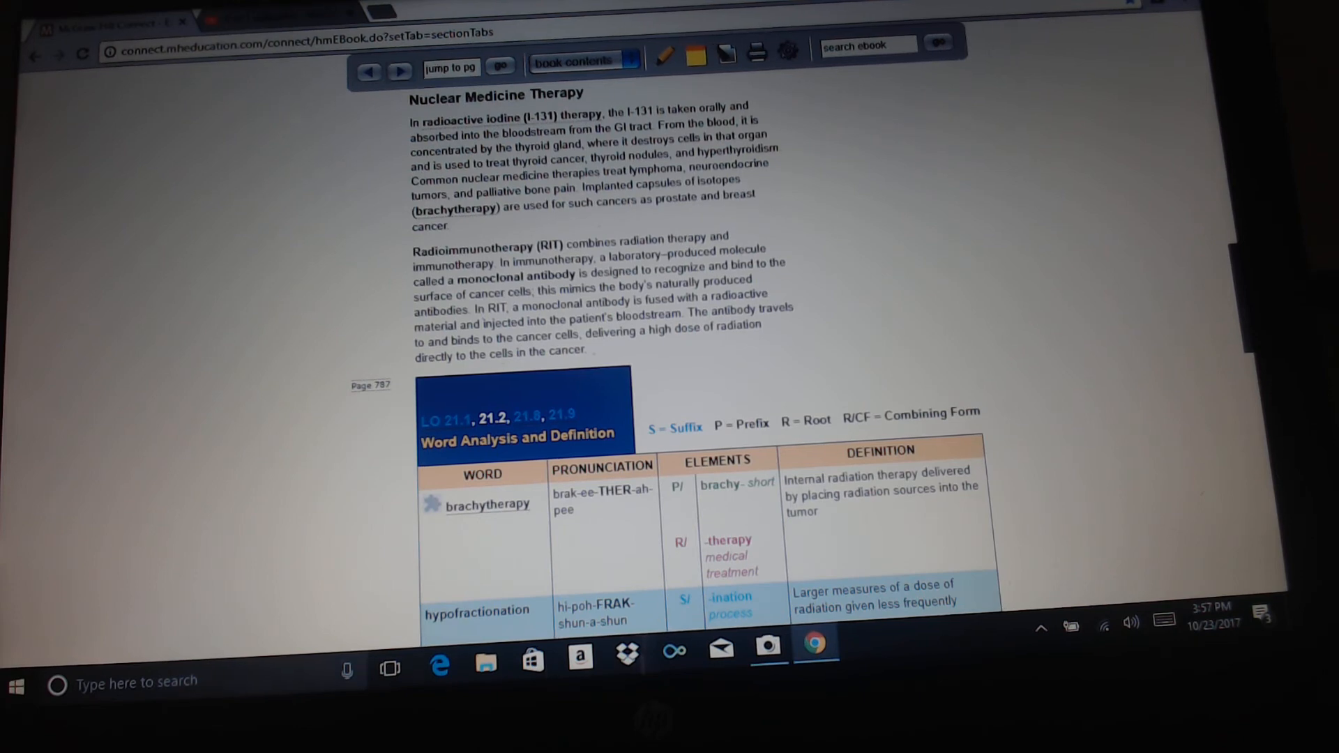
{"action": "scroll", "scroll_direction": "down", "scroll_amount": 3}
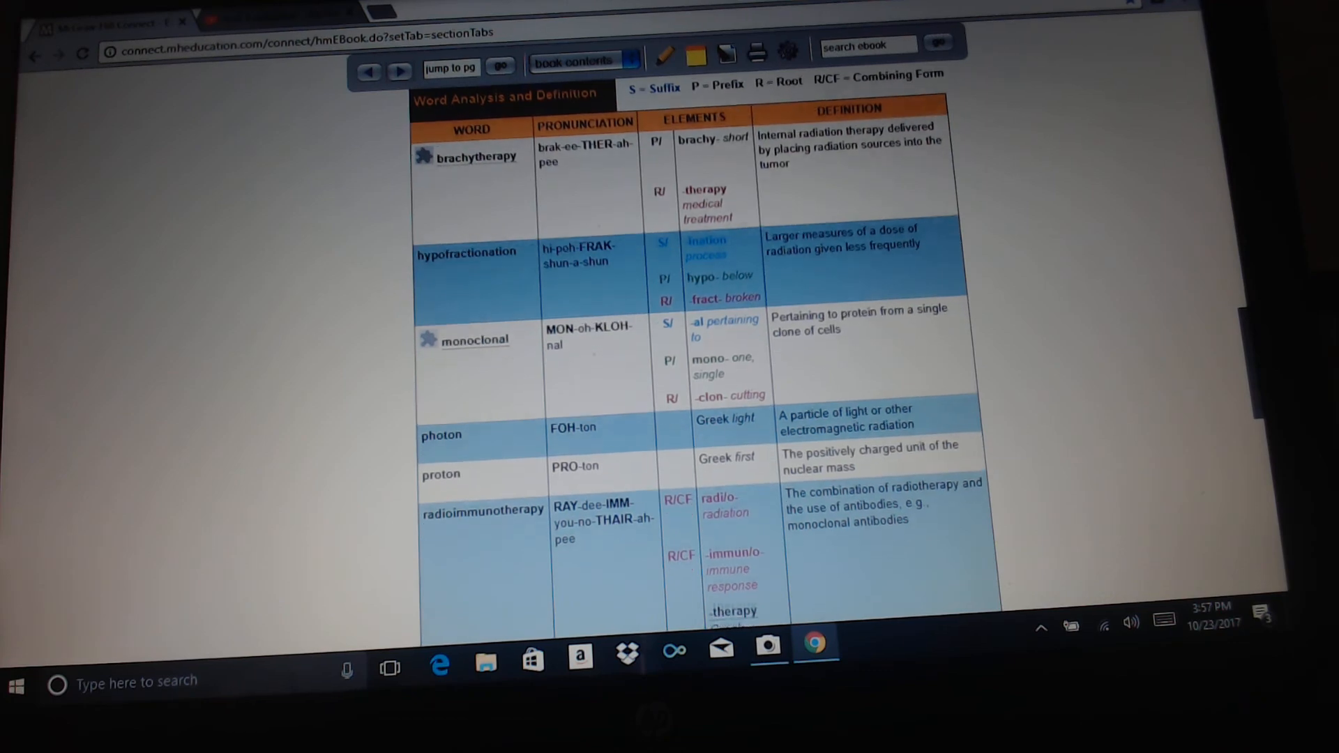
{"action": "scroll", "scroll_direction": "down", "scroll_amount": 3}
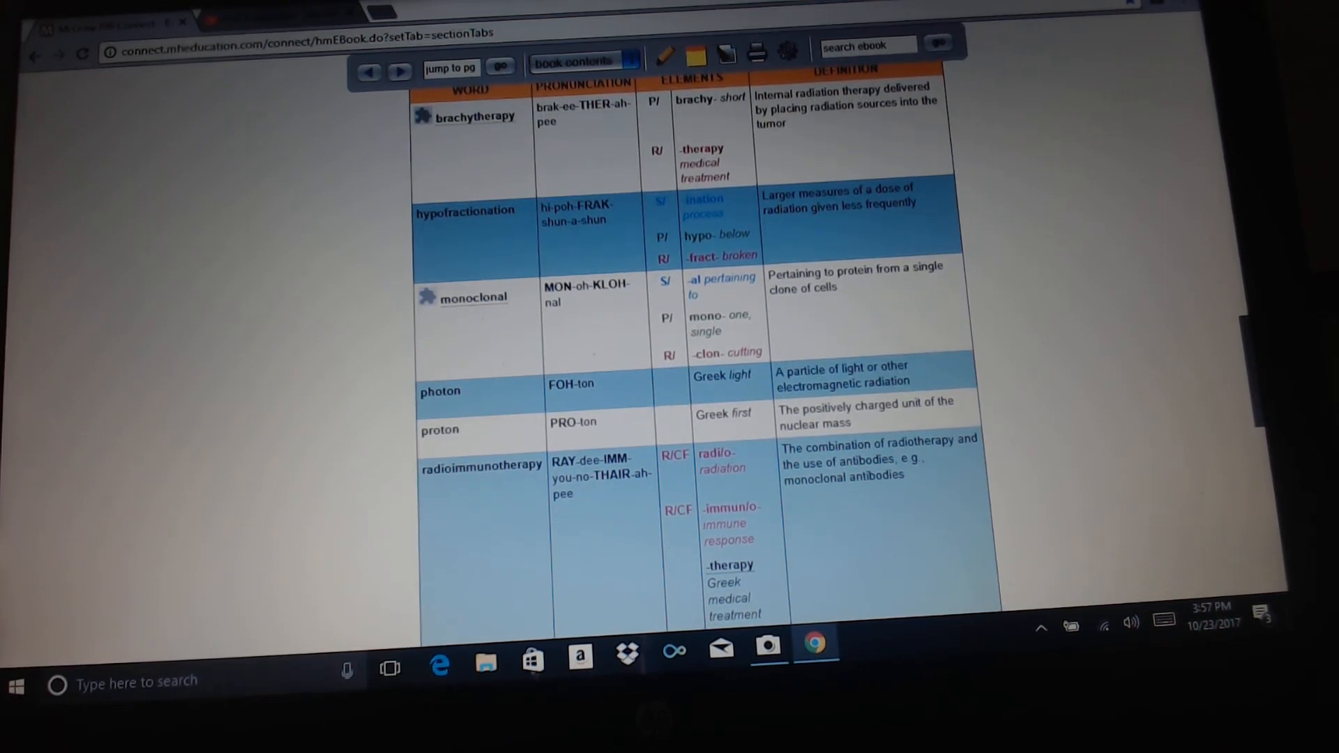